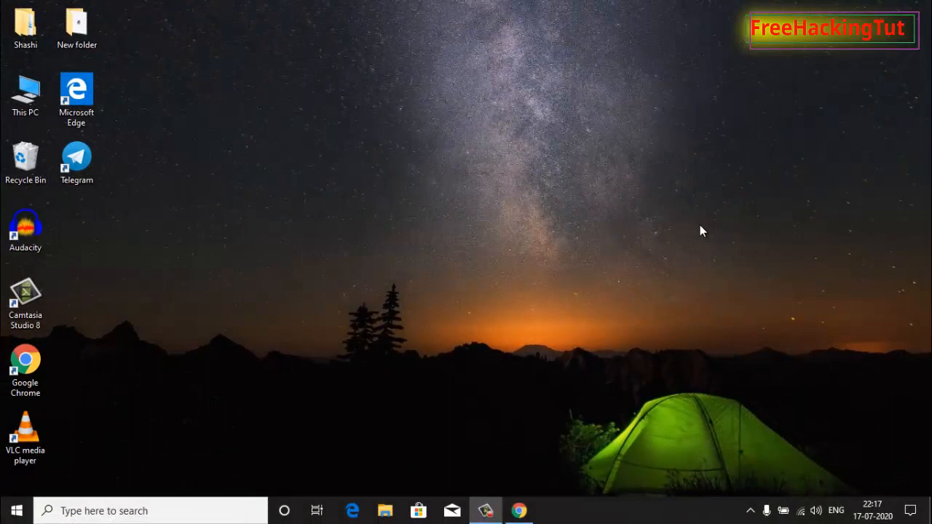
{"action": "mouse_move", "coordinate": [551, 493]}
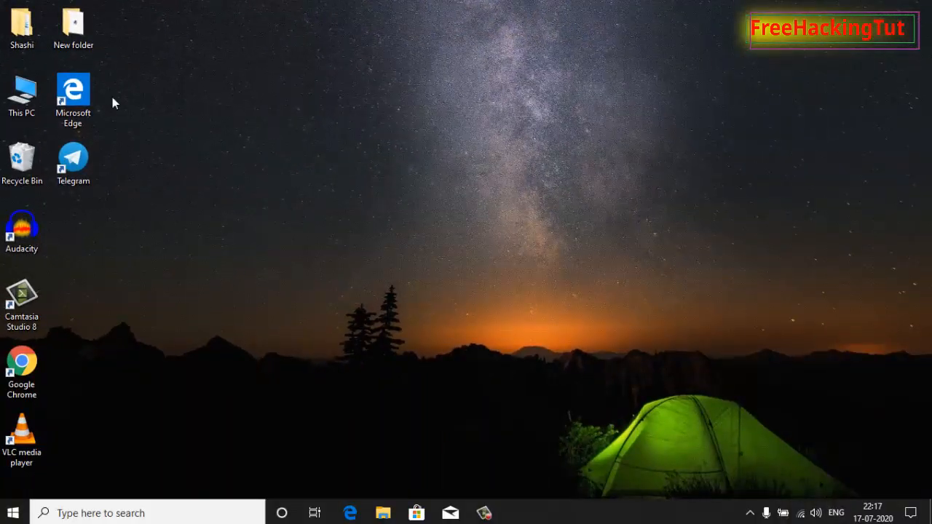
Open New folder and check that the X16-32250 application is 650 MB
{"action": "double_click", "coordinate": [73, 29]}
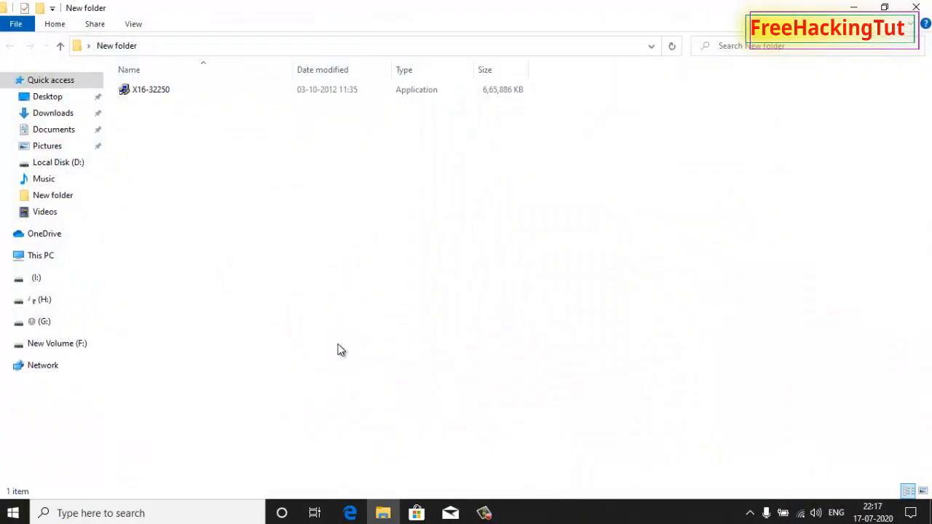
{"action": "left_click", "coordinate": [180, 107]}
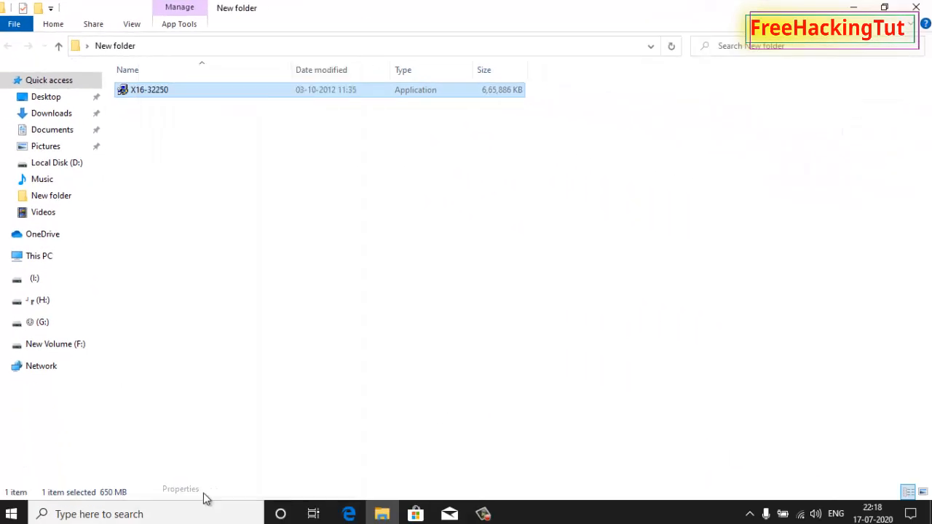
{"action": "left_click", "coordinate": [180, 489]}
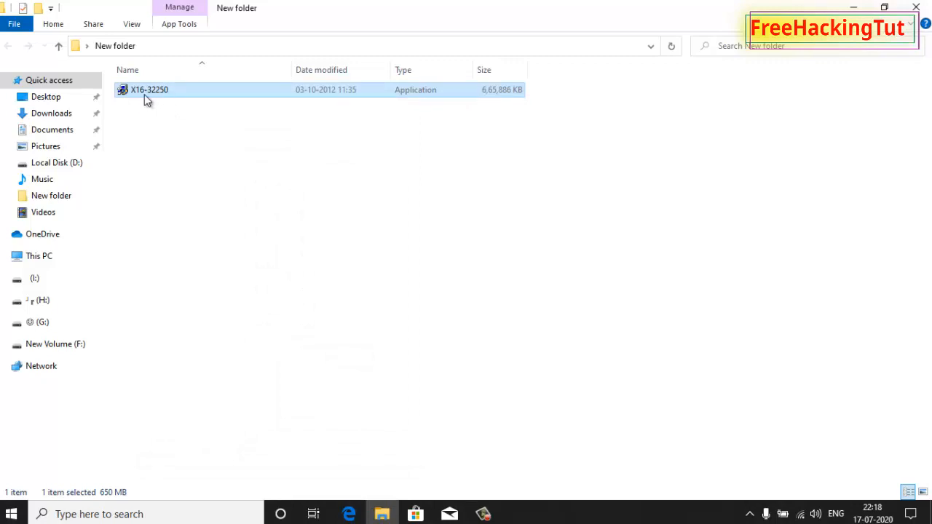
{"action": "mouse_move", "coordinate": [149, 93]}
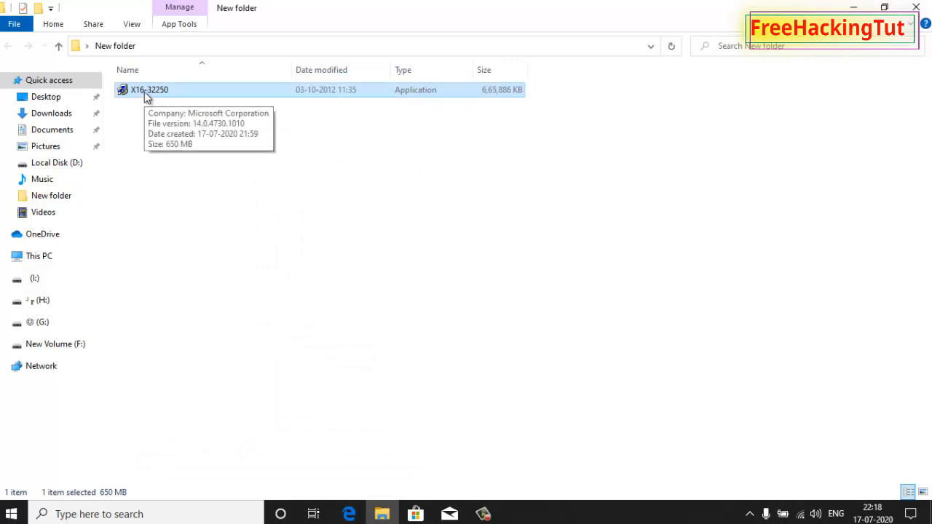
{"action": "mouse_move", "coordinate": [178, 214]}
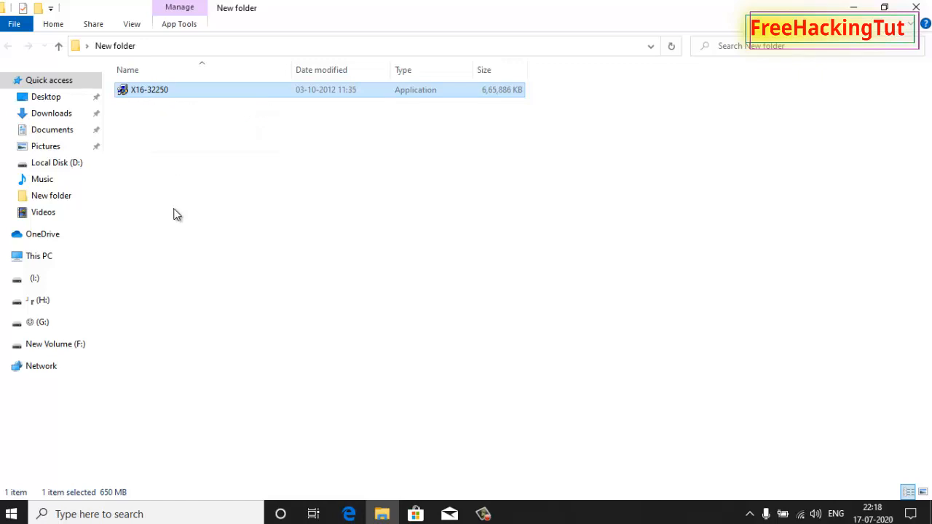
{"action": "mouse_move", "coordinate": [142, 102]}
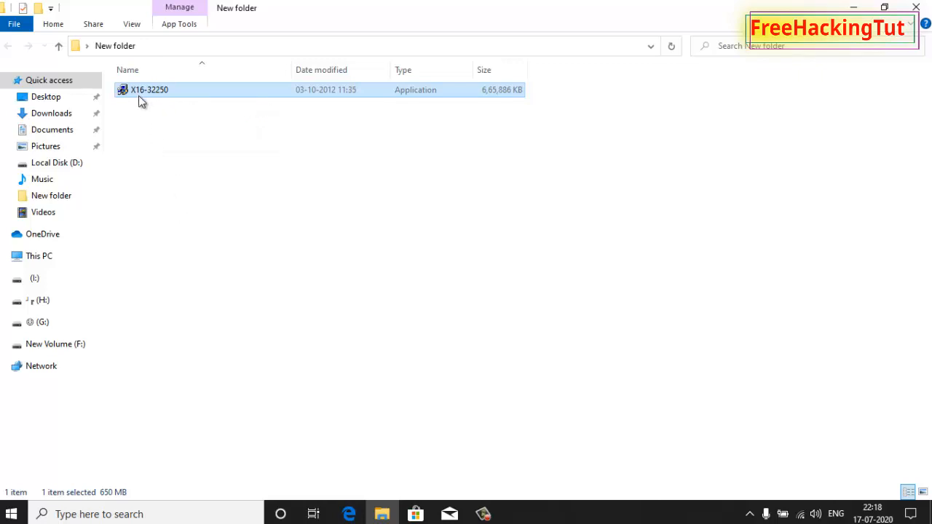
Start a 7z archive of X16-32250 with Split to volumes set to 100M
{"action": "right_click", "coordinate": [148, 89]}
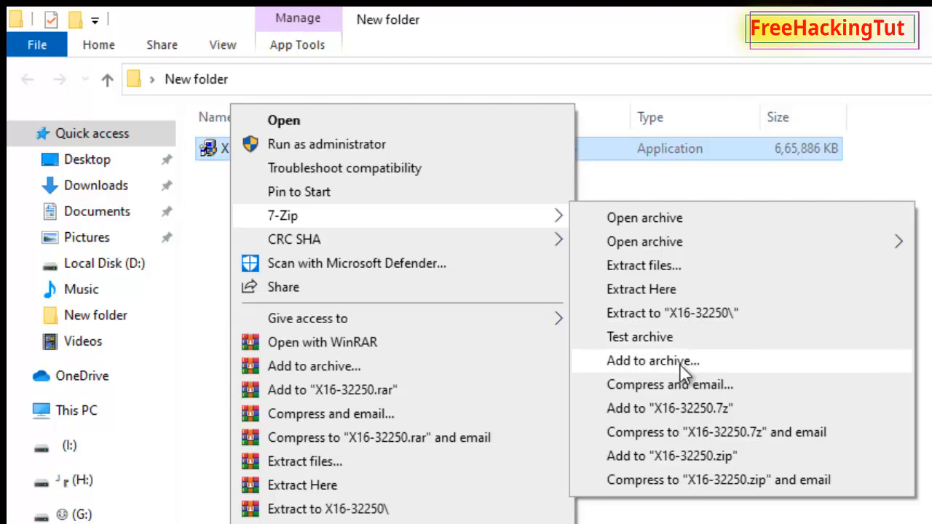
{"action": "left_click", "coordinate": [652, 361]}
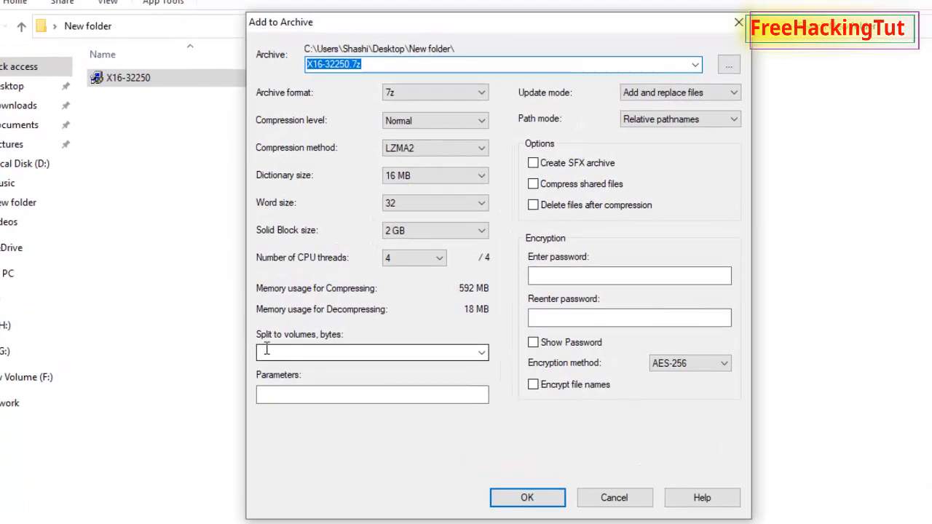
{"action": "mouse_move", "coordinate": [268, 351]}
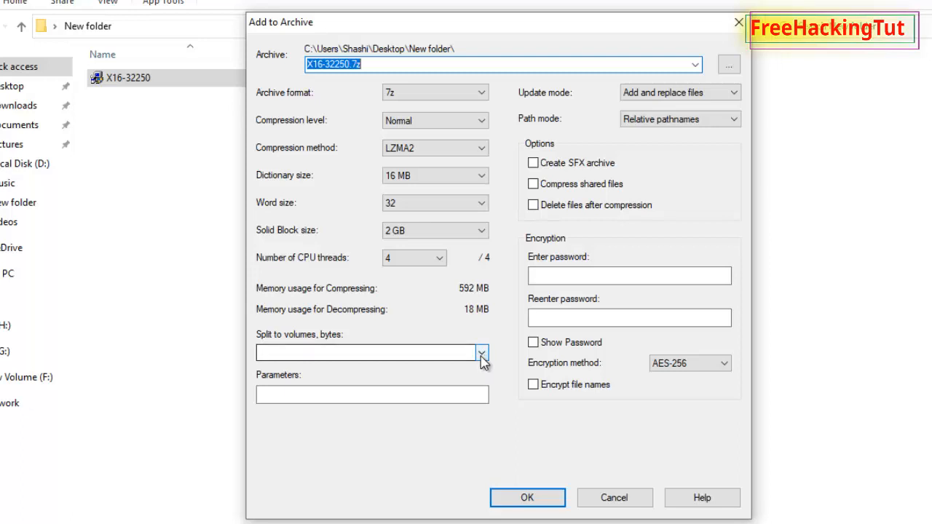
{"action": "left_click", "coordinate": [481, 352]}
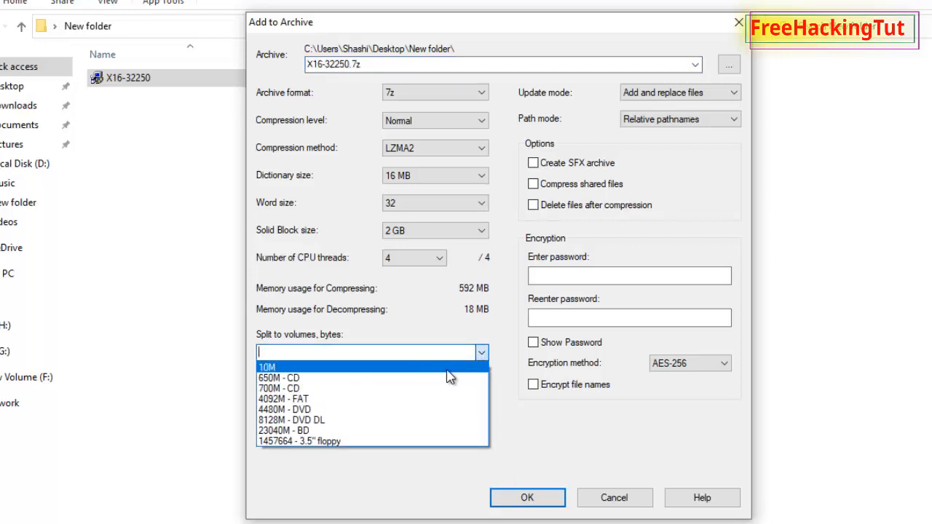
{"action": "mouse_move", "coordinate": [321, 367]}
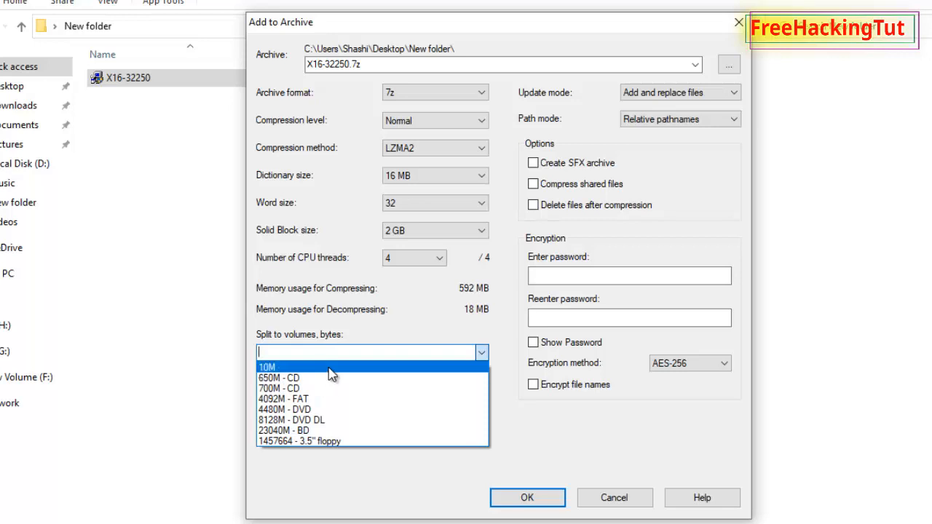
{"action": "mouse_move", "coordinate": [294, 355]}
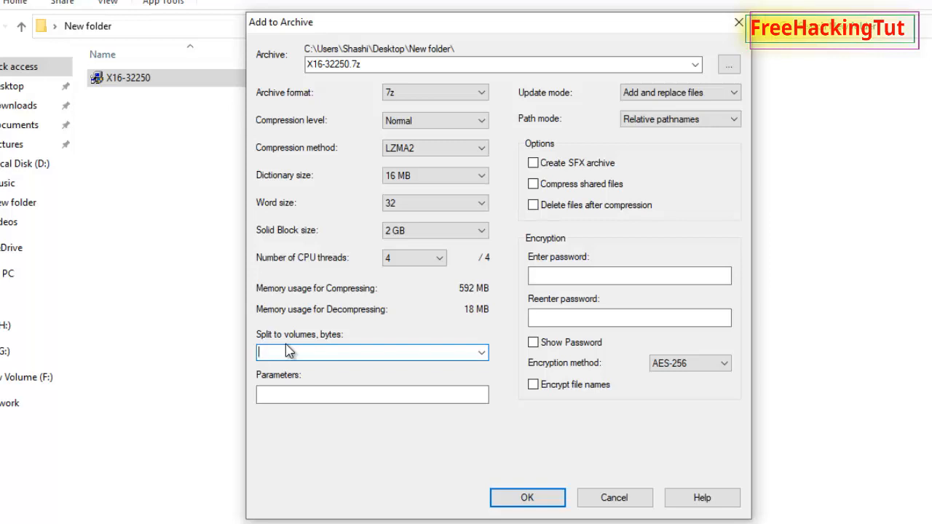
{"action": "type", "text": "1"}
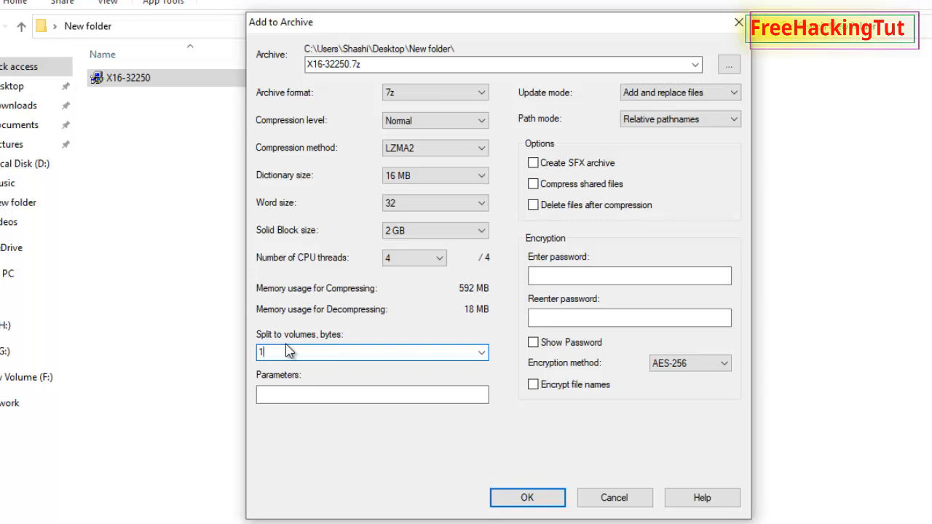
{"action": "type", "text": "00M"}
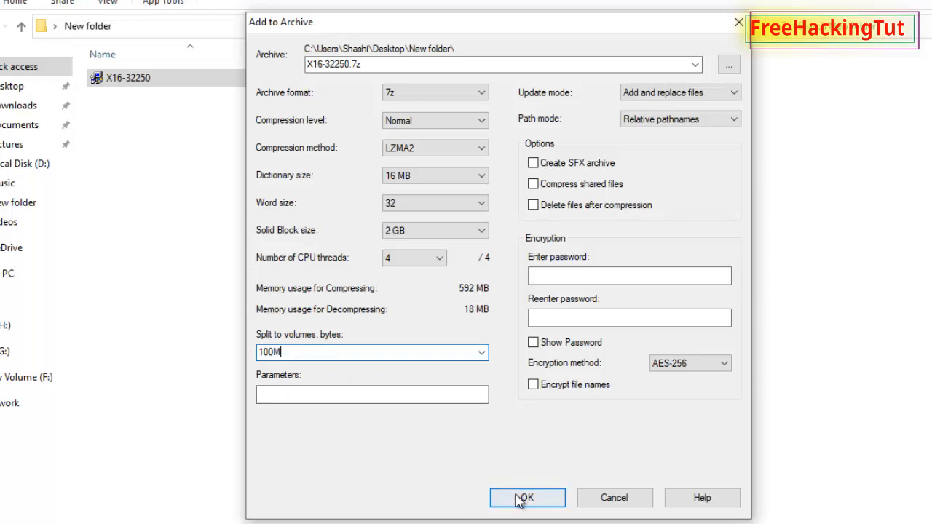
{"action": "left_click", "coordinate": [527, 498]}
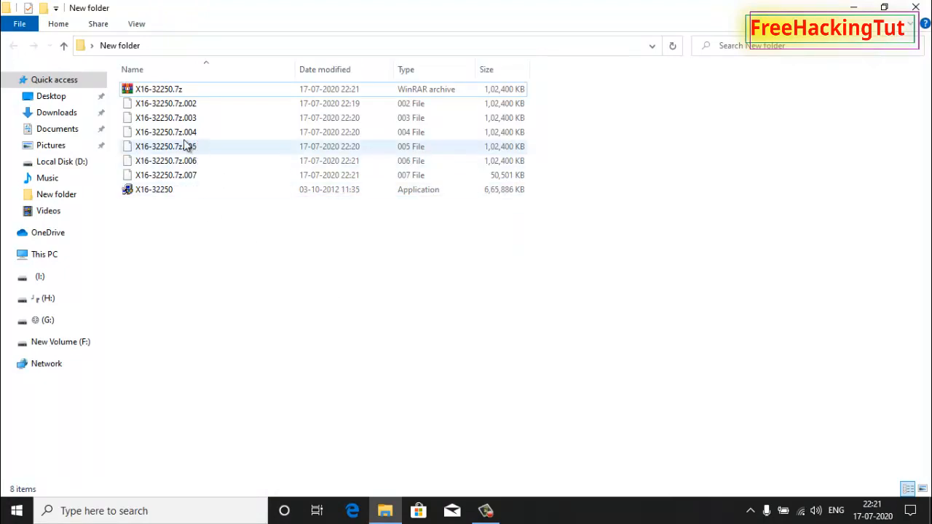
{"action": "left_click", "coordinate": [158, 89]}
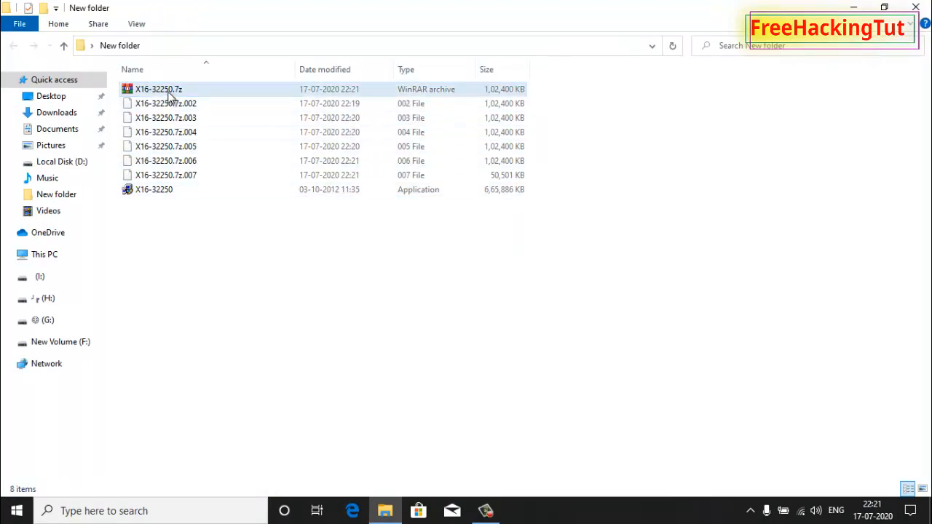
{"action": "left_click", "coordinate": [155, 189]}
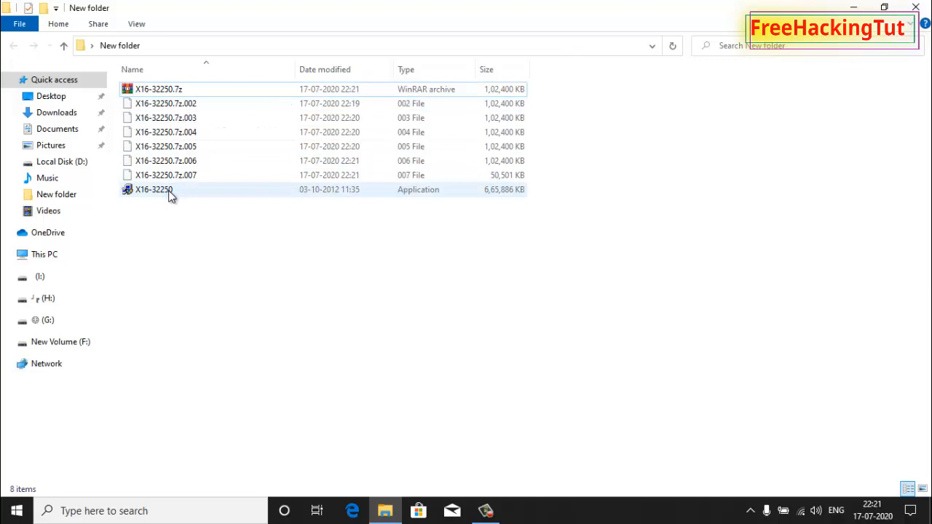
{"action": "left_click", "coordinate": [159, 88]}
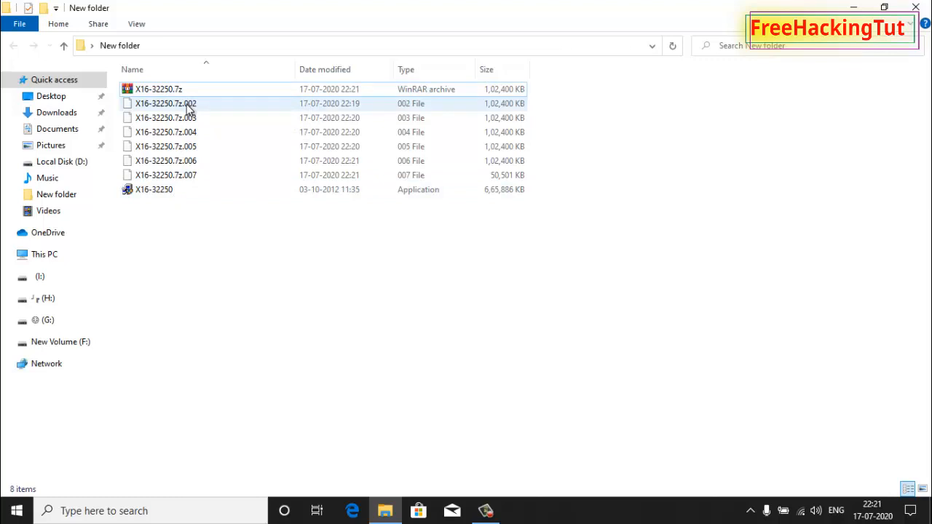
{"action": "left_click", "coordinate": [166, 103]}
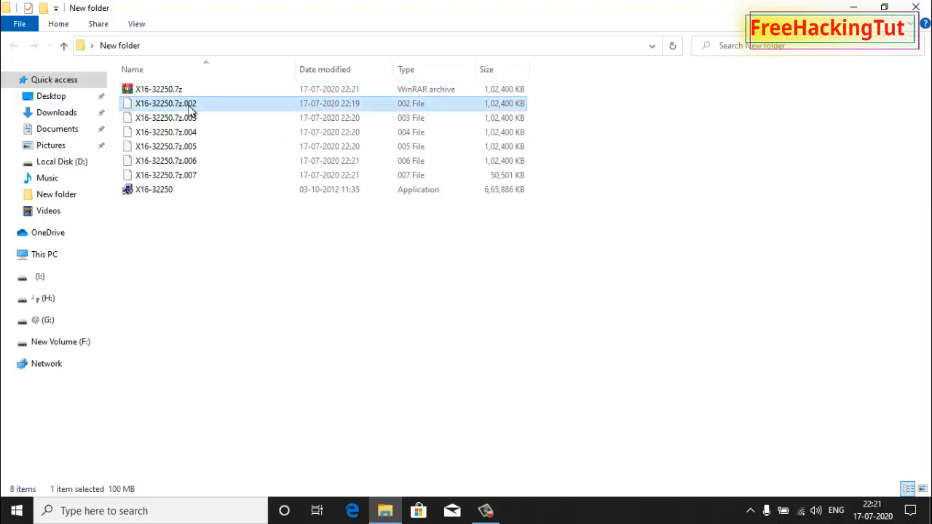
{"action": "left_click", "coordinate": [166, 117]}
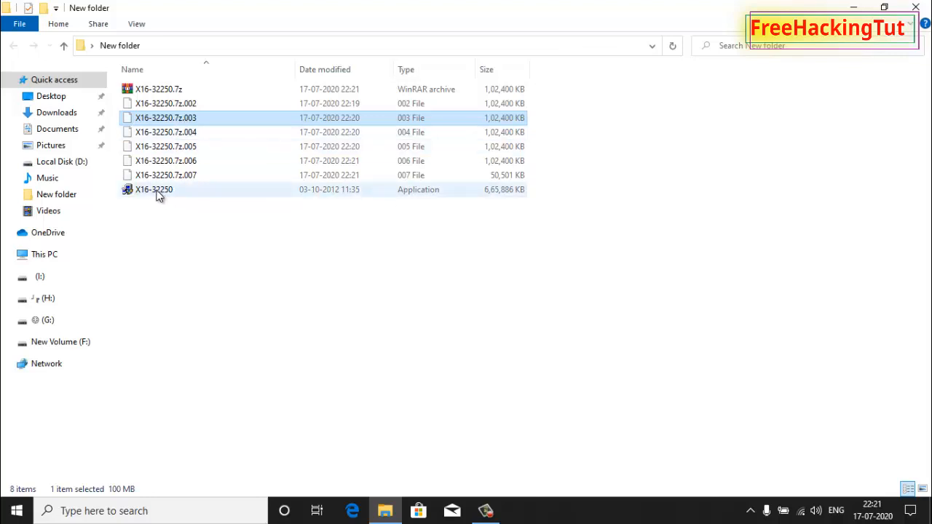
{"action": "right_click", "coordinate": [154, 189]}
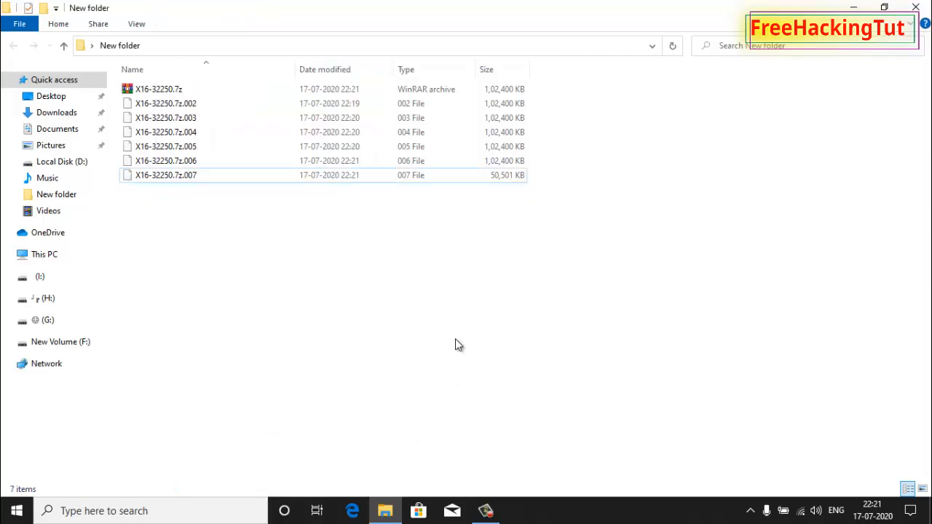
{"action": "mouse_move", "coordinate": [207, 231]}
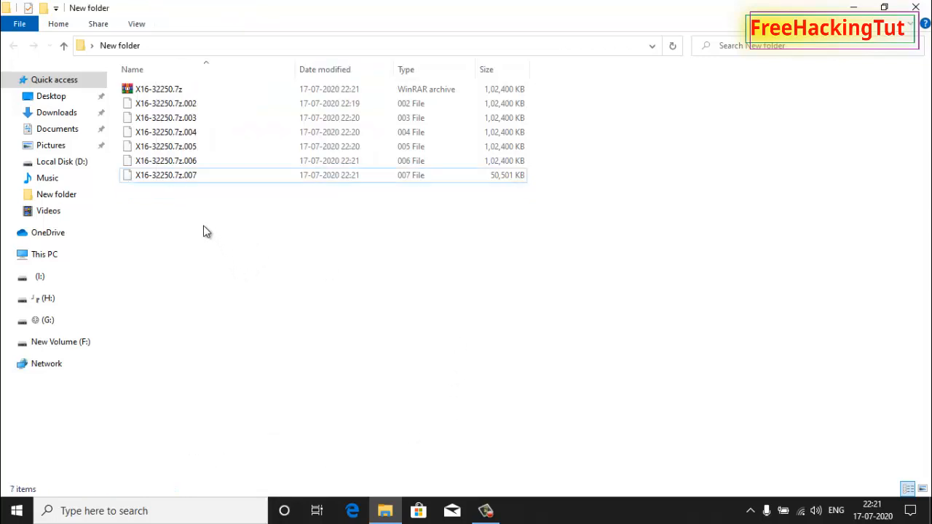
{"action": "left_click", "coordinate": [159, 89]}
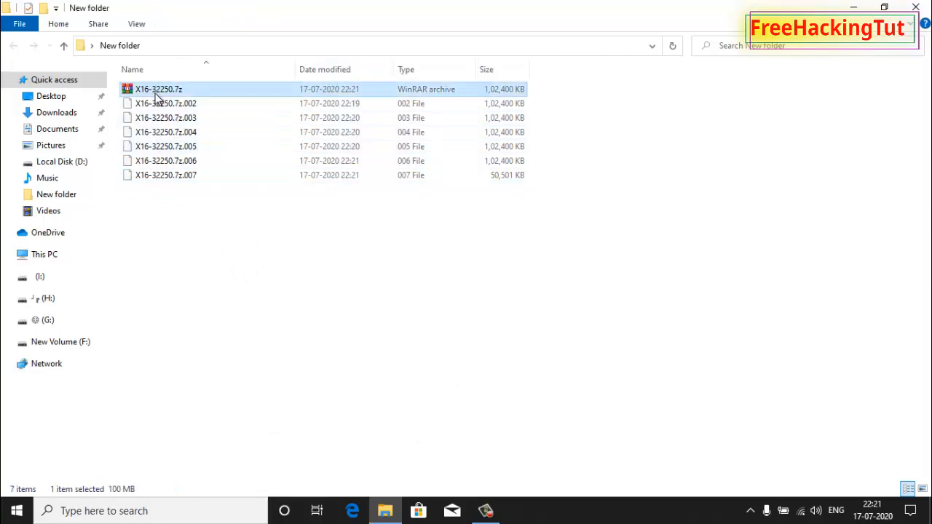
{"action": "mouse_move", "coordinate": [172, 160]}
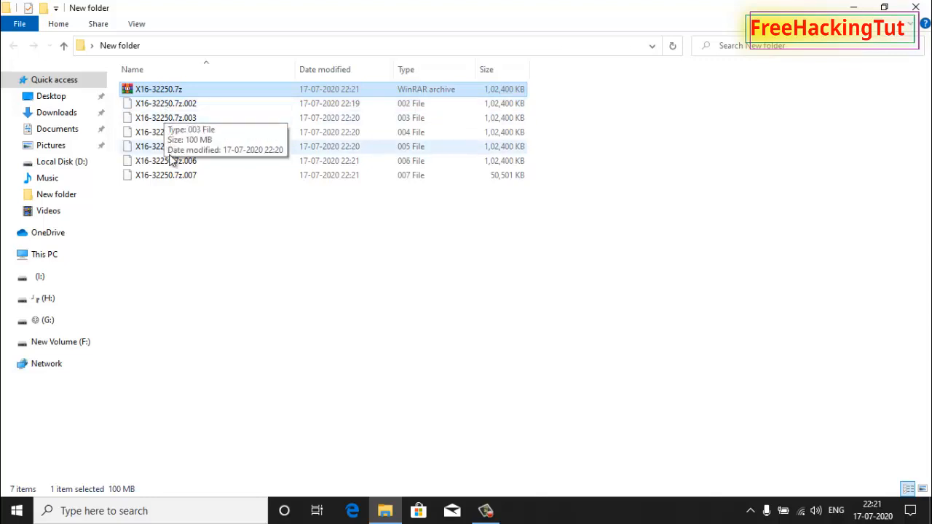
{"action": "left_click", "coordinate": [166, 160]}
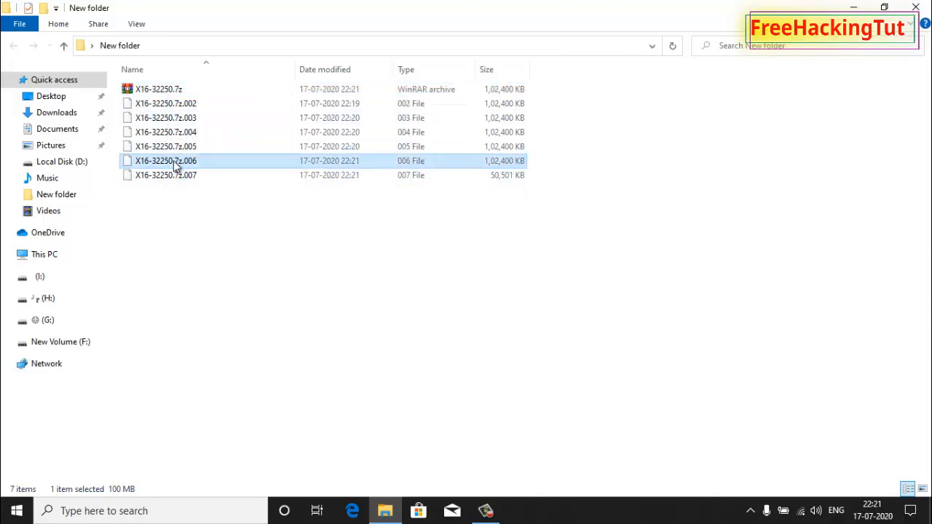
{"action": "key", "text": "ctrl+a"}
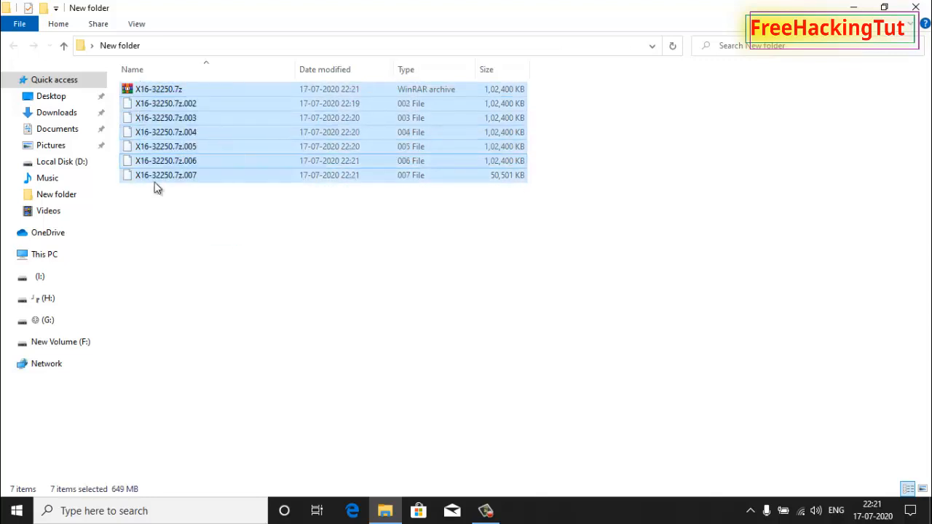
{"action": "left_click", "coordinate": [236, 301]}
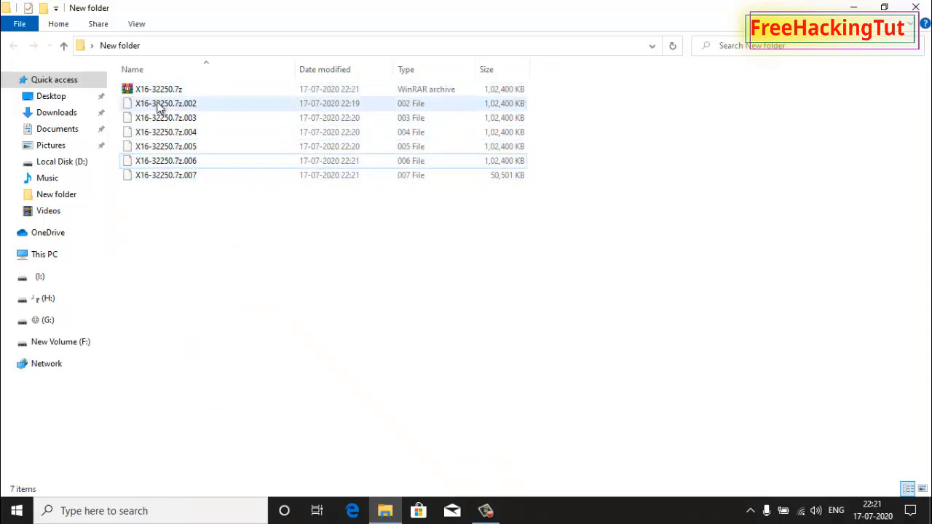
{"action": "mouse_move", "coordinate": [166, 103]}
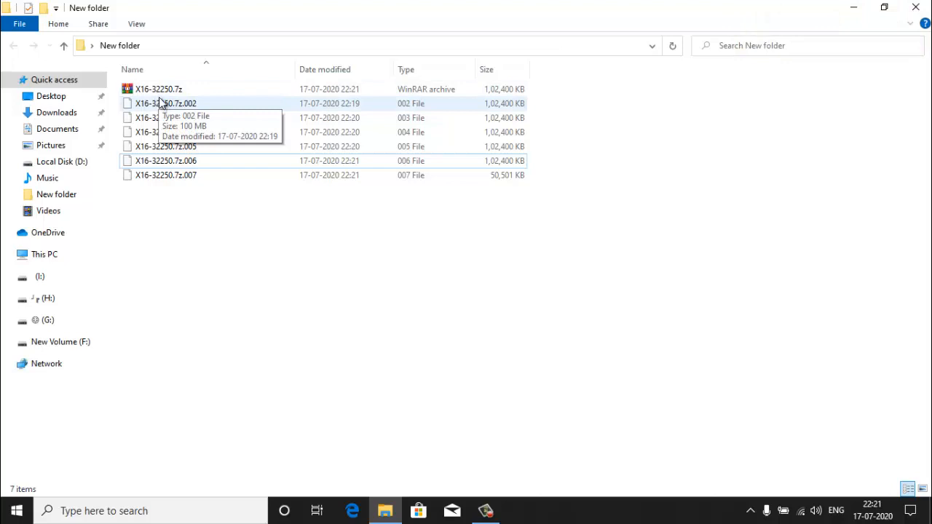
{"action": "mouse_move", "coordinate": [163, 116]}
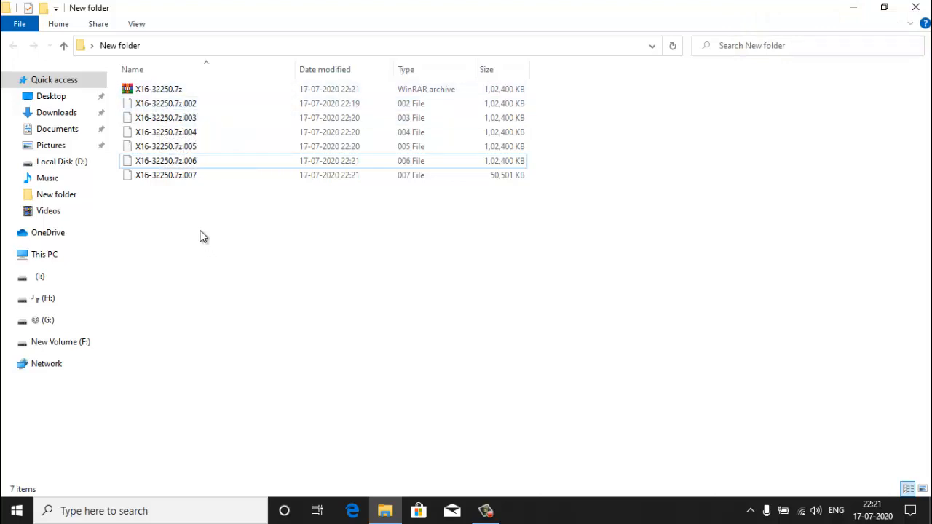
{"action": "mouse_move", "coordinate": [181, 174]}
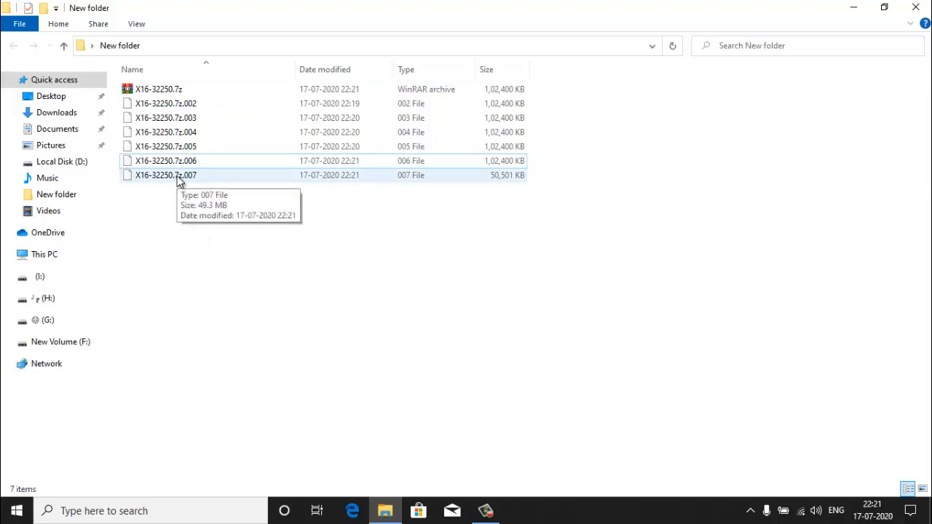
{"action": "right_click", "coordinate": [166, 175]}
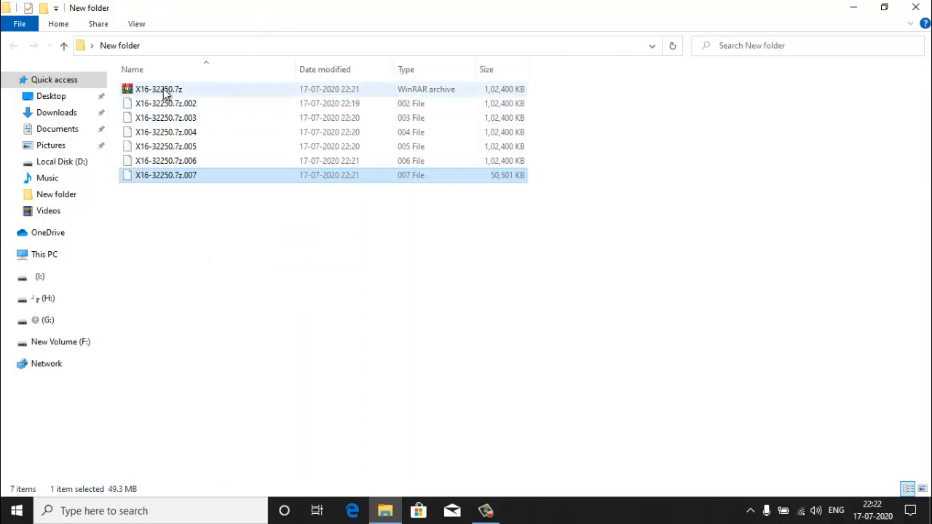
{"action": "mouse_move", "coordinate": [268, 232]}
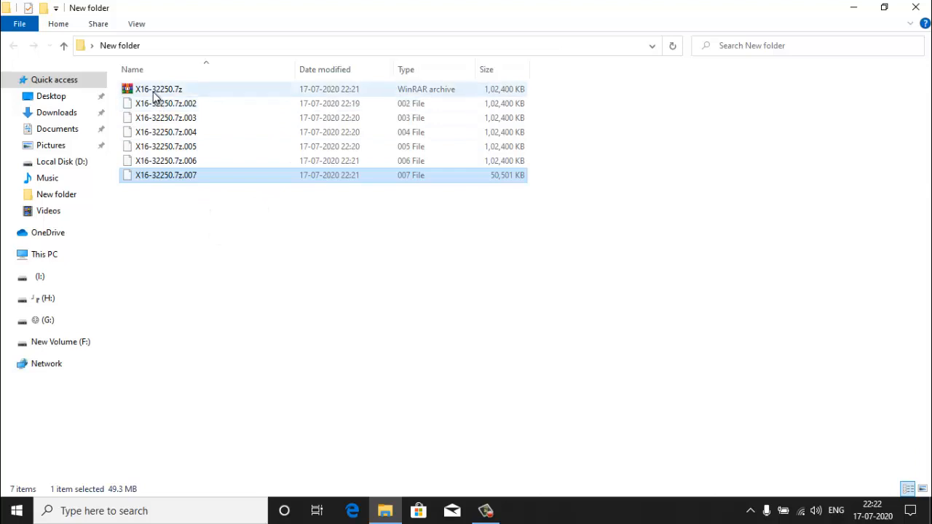
{"action": "mouse_move", "coordinate": [153, 89]}
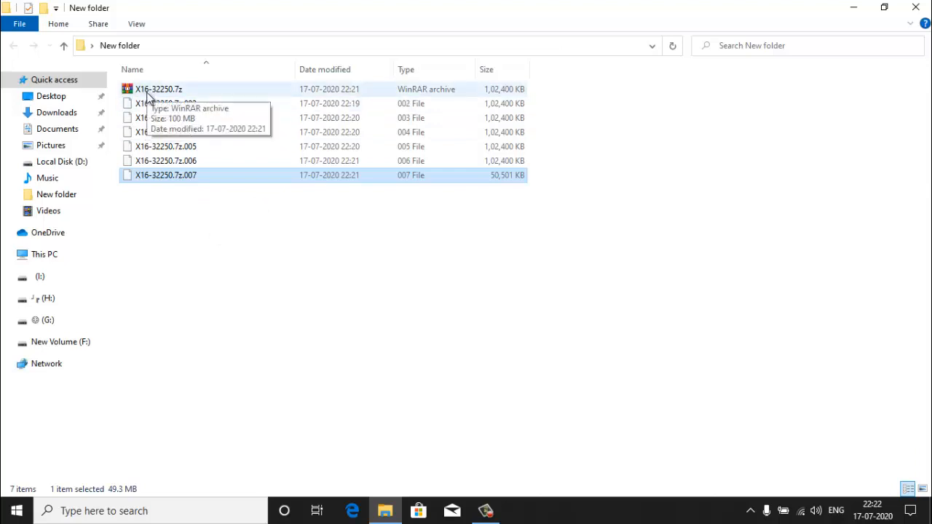
Open the first .7z volume in WinRAR and select the X16-32250.exe inside (681,867,016 bytes)
{"action": "double_click", "coordinate": [159, 89]}
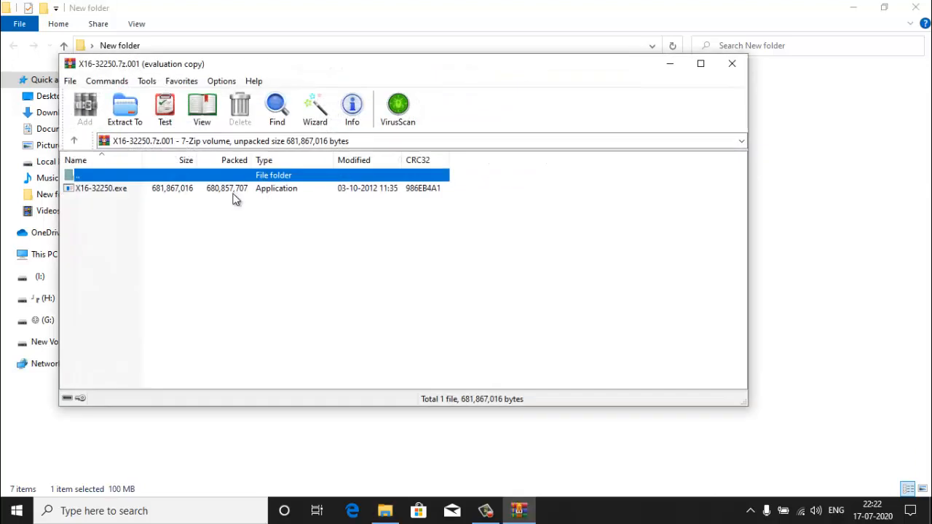
{"action": "mouse_move", "coordinate": [102, 192]}
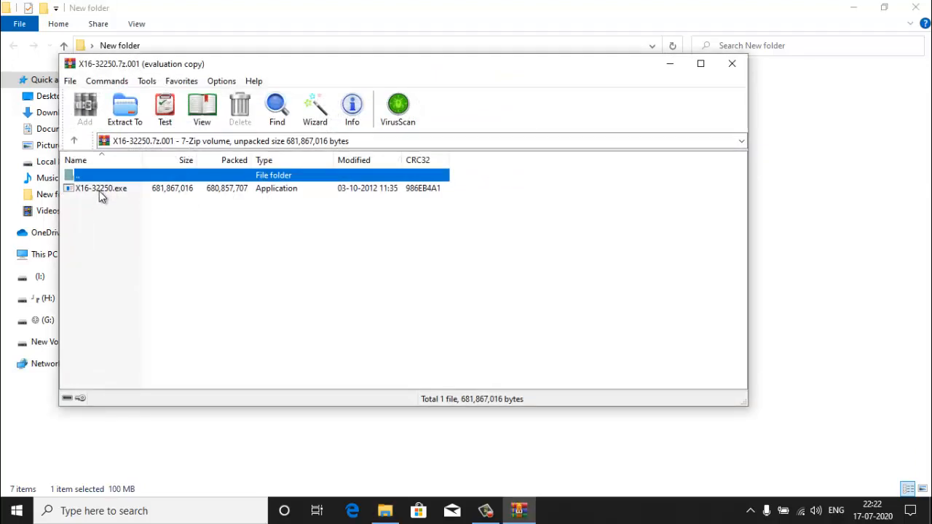
{"action": "left_click", "coordinate": [102, 188]}
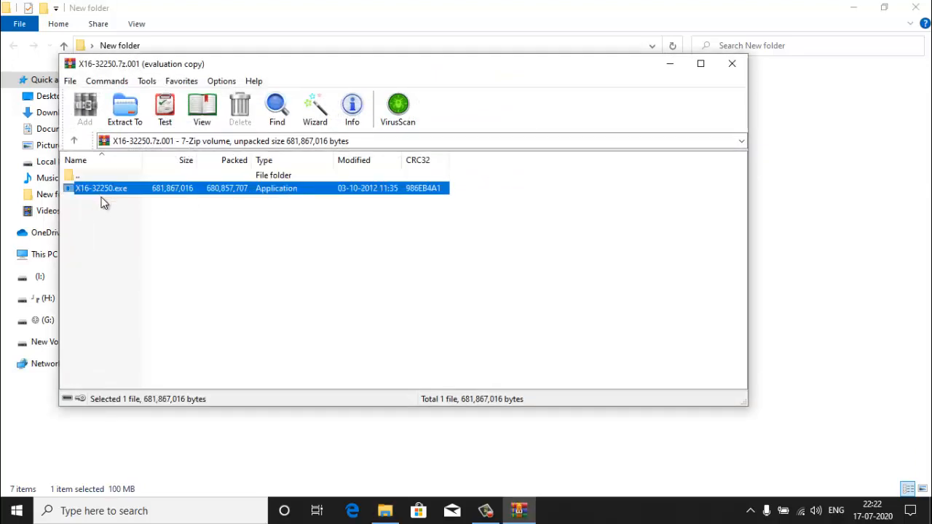
{"action": "mouse_move", "coordinate": [108, 206]}
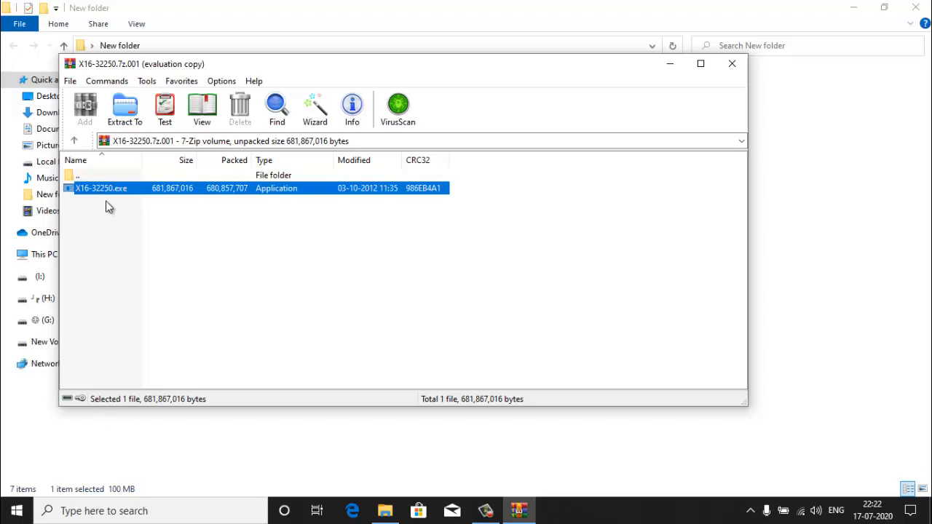
{"action": "mouse_move", "coordinate": [108, 196]}
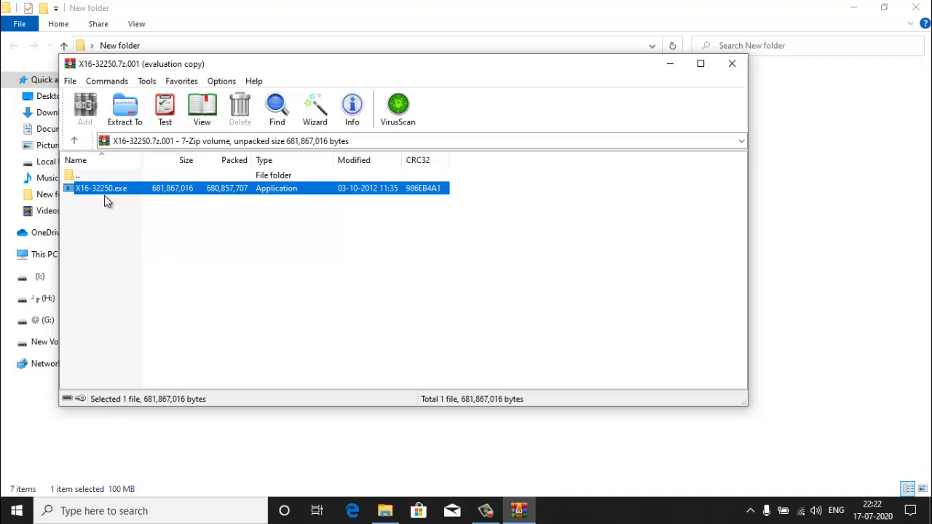
{"action": "mouse_move", "coordinate": [128, 216]}
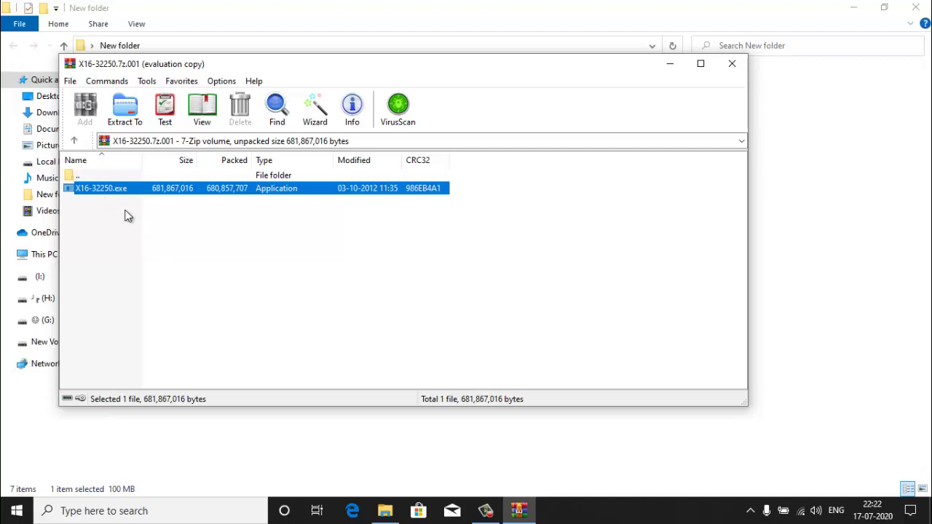
{"action": "mouse_move", "coordinate": [93, 202]}
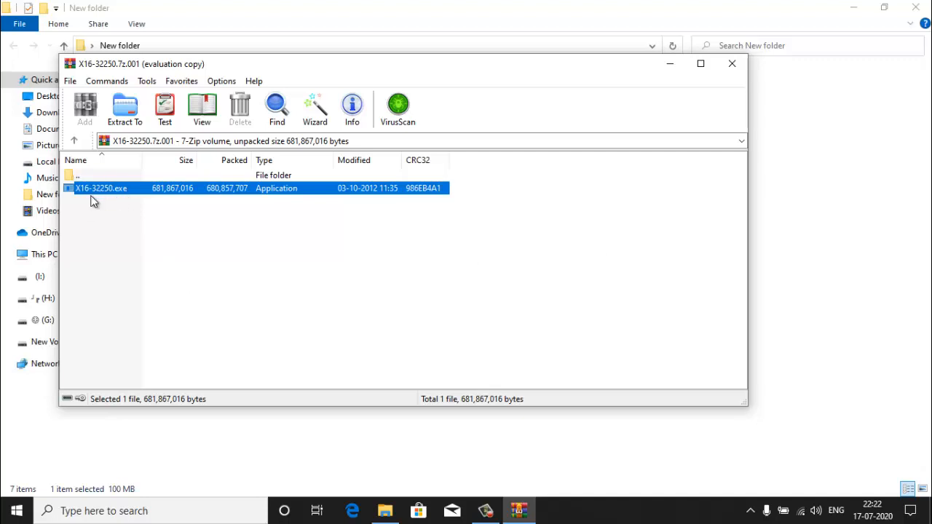
Close WinRAR to return to the folder listing the seven volumes
{"action": "left_click", "coordinate": [731, 64]}
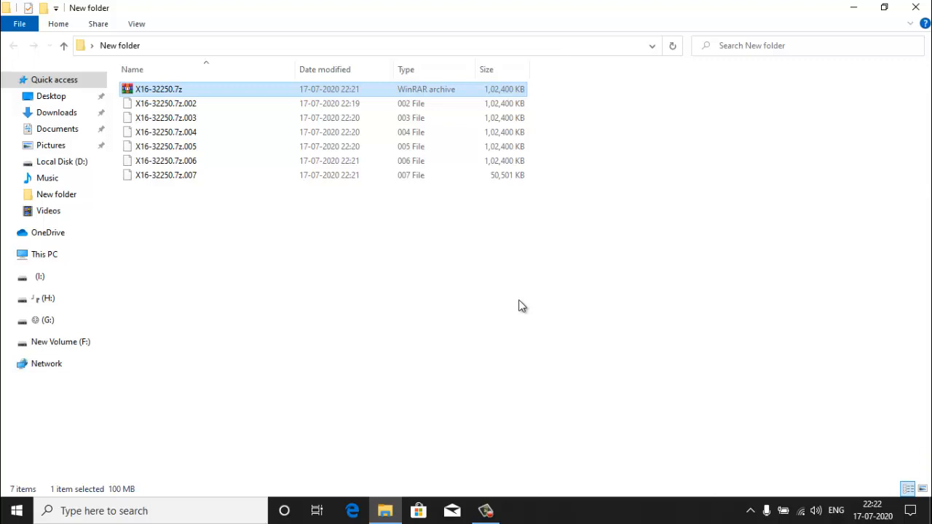
{"action": "mouse_move", "coordinate": [506, 510]}
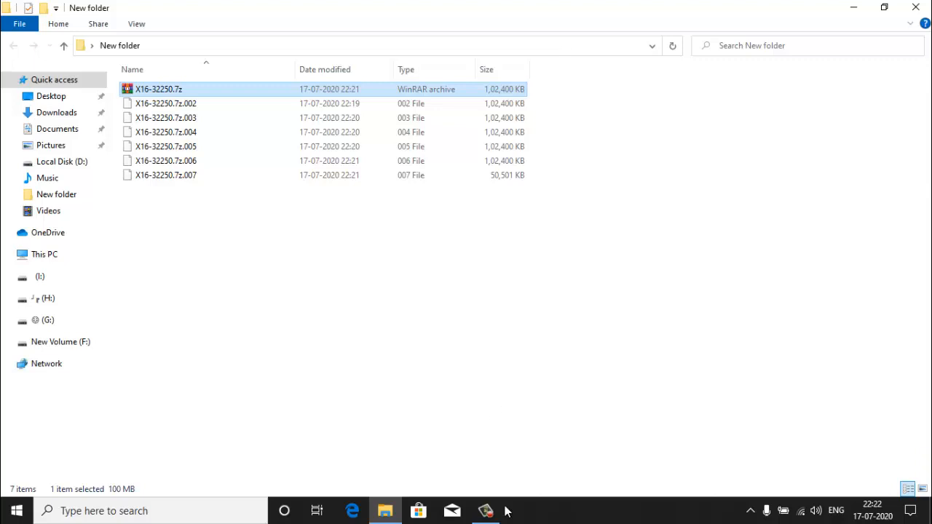